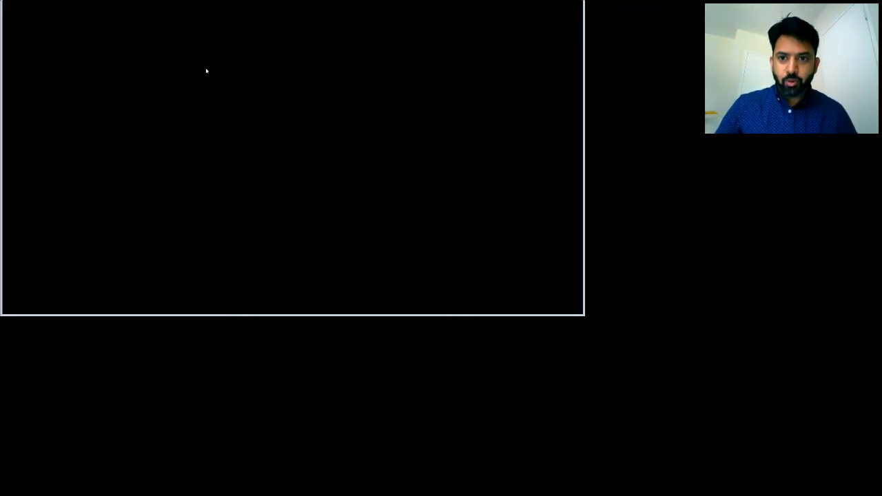
mouse_move(230, 90)
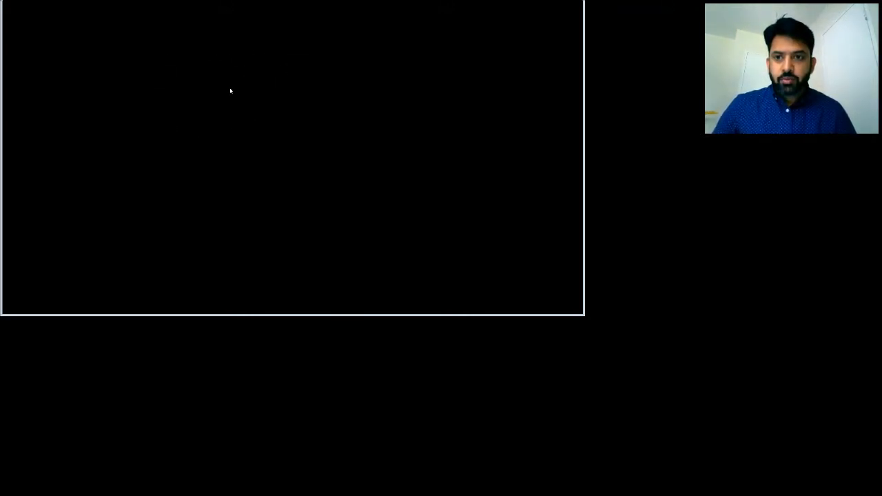
mouse_move(274, 93)
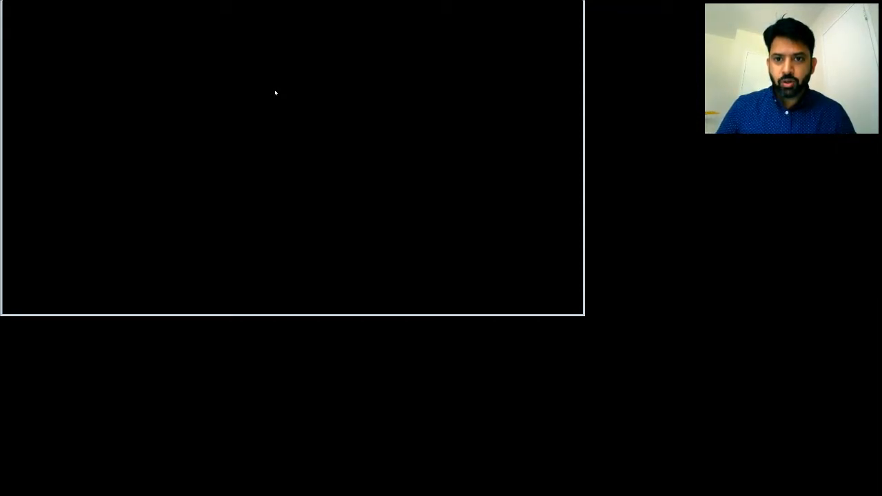
mouse_move(306, 72)
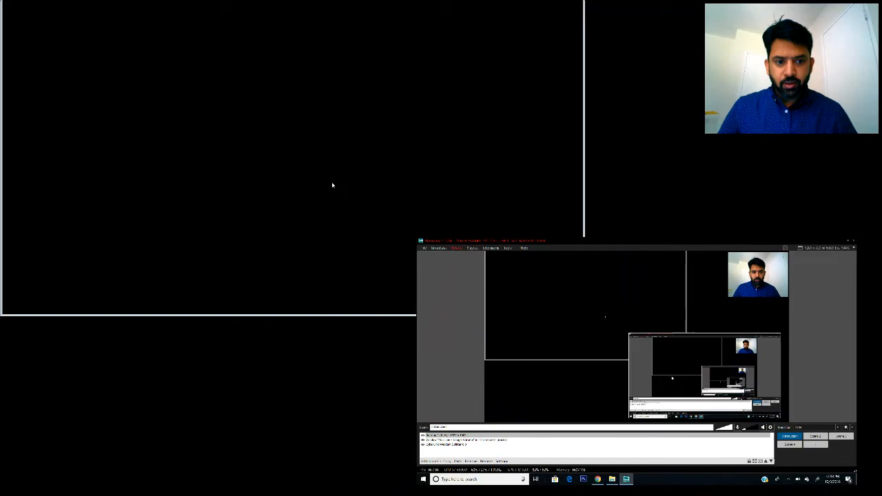
mouse_move(314, 190)
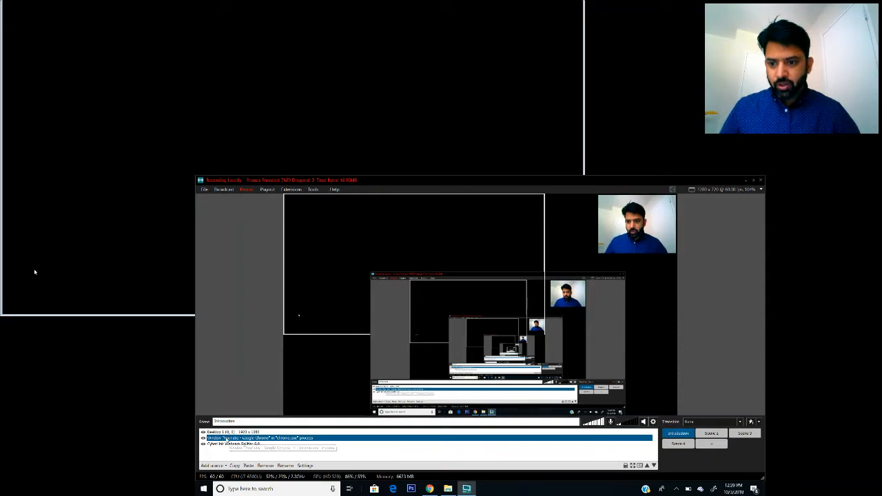
- Uncheck Exclusive Window Capture in the YouTube Chrome window source's settings
click(305, 465)
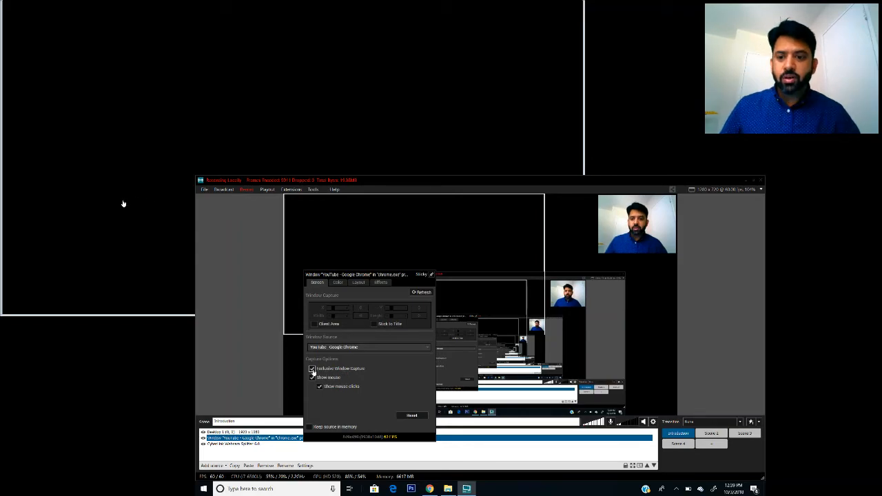
click(311, 368)
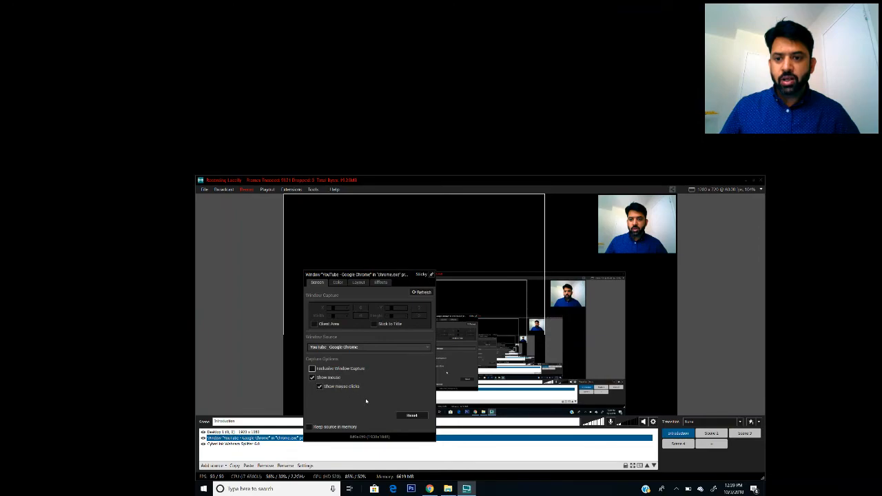